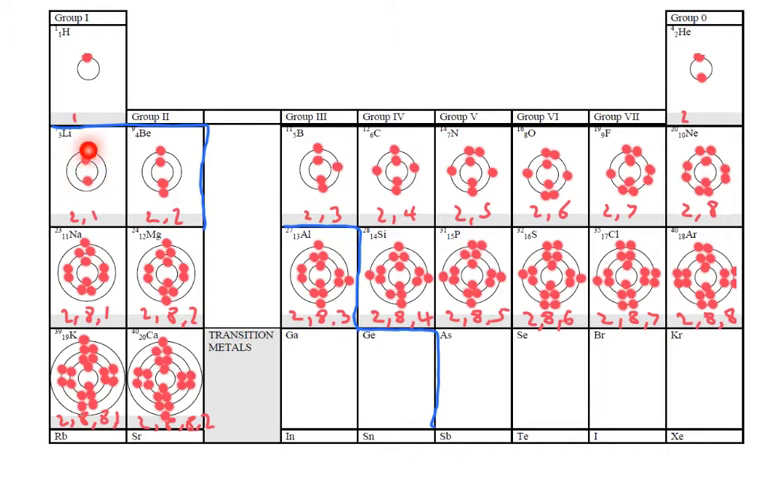
{"action": "left_click", "coordinate": [85, 150]}
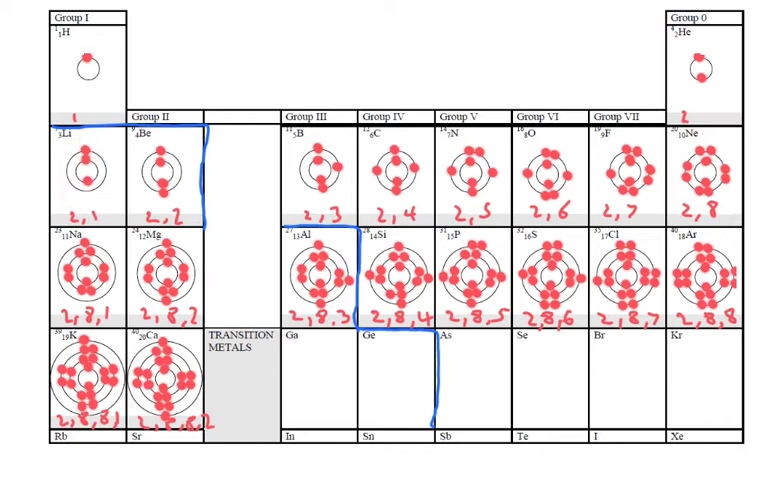
{"action": "left_click", "coordinate": [82, 73]}
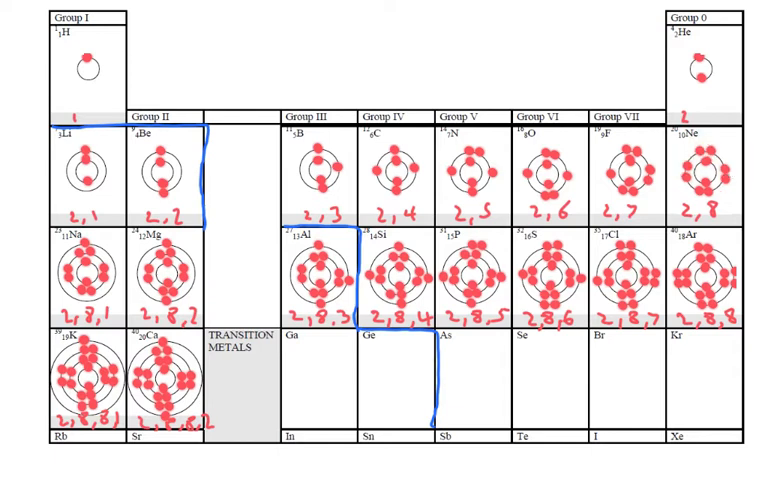
{"action": "left_click", "coordinate": [691, 385]}
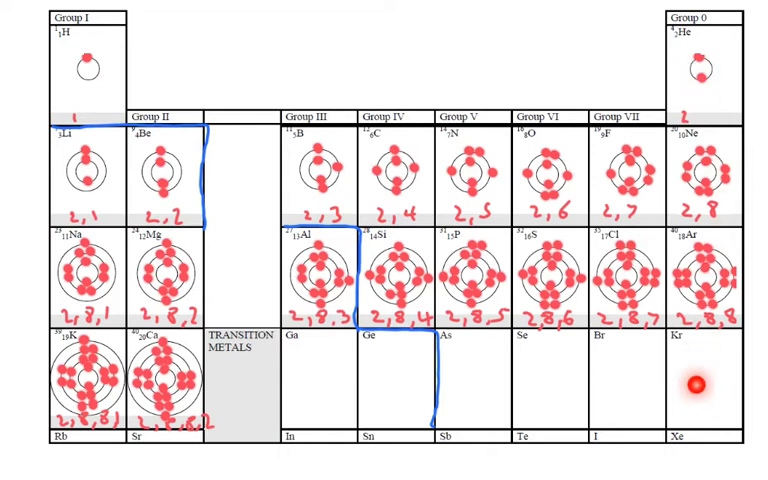